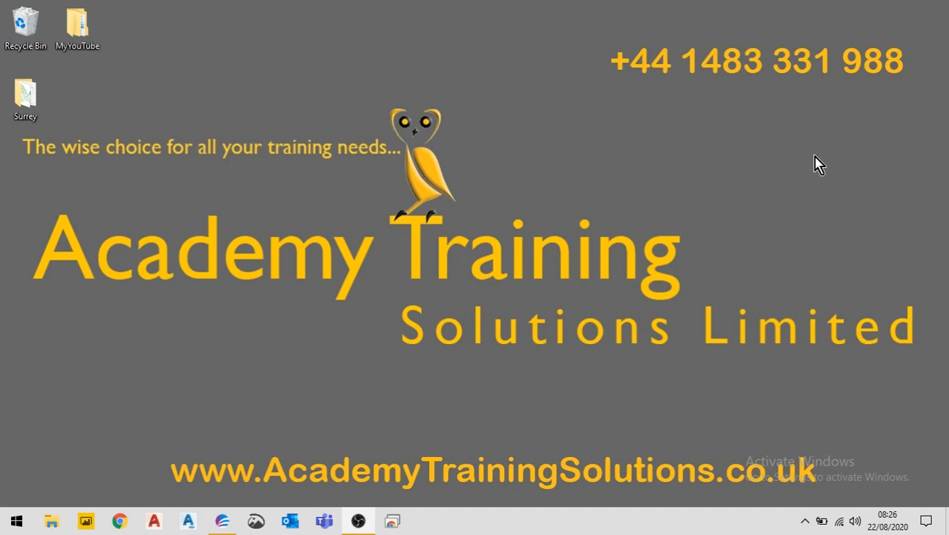
mouse_move(700, 242)
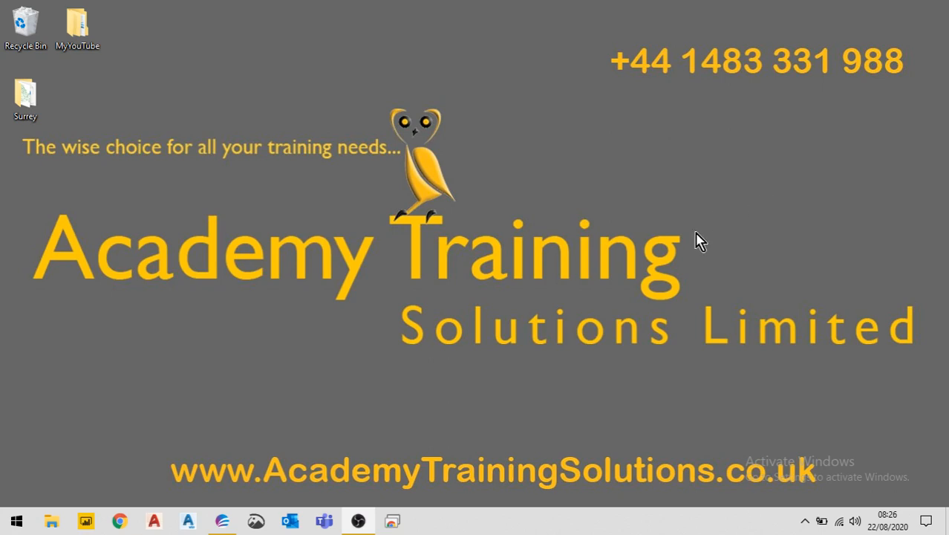
mouse_move(143, 399)
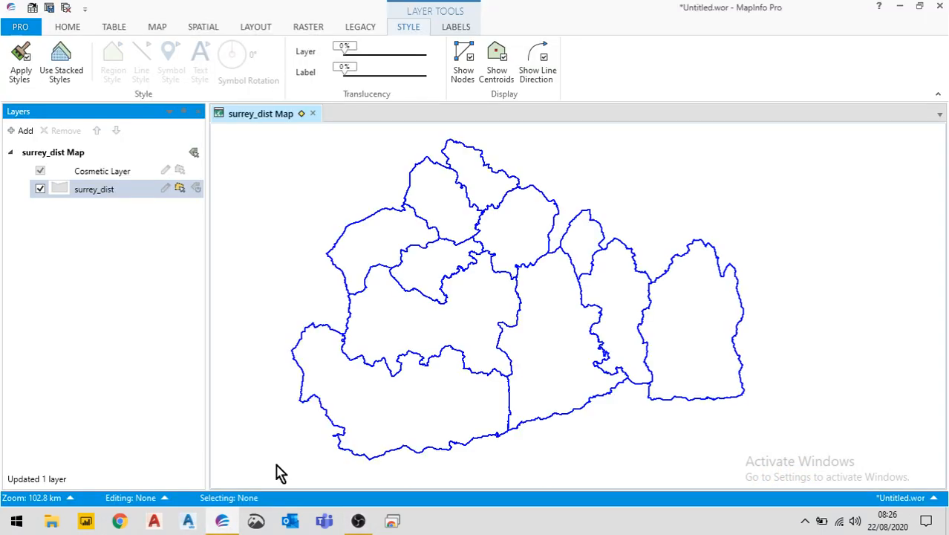
mouse_move(474, 436)
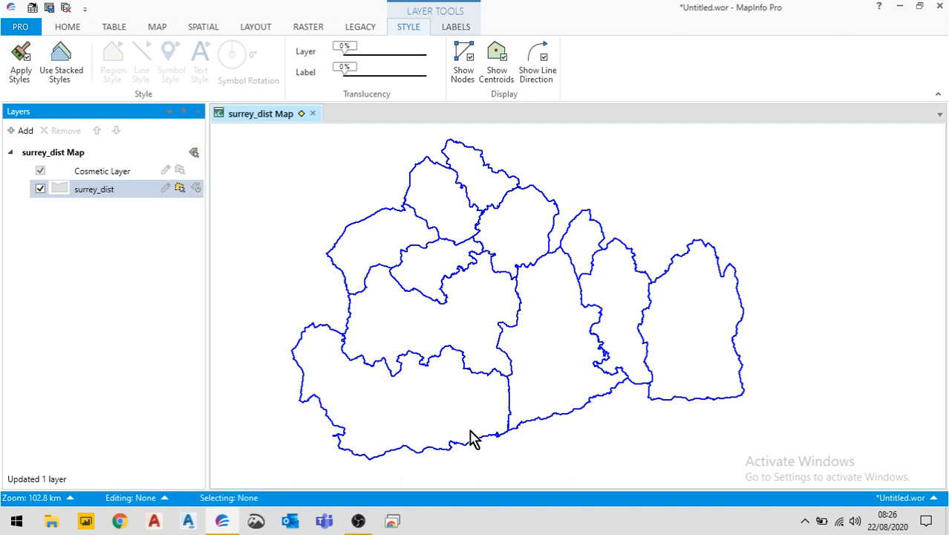
mouse_move(205, 201)
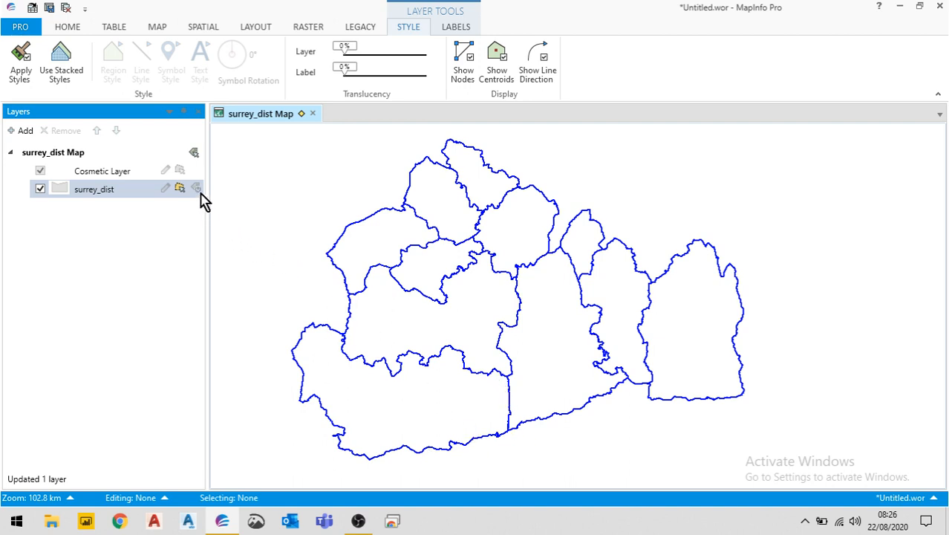
- Turn on labels for the surrey_dist layer so districts 1–11 show their IDs
click(196, 188)
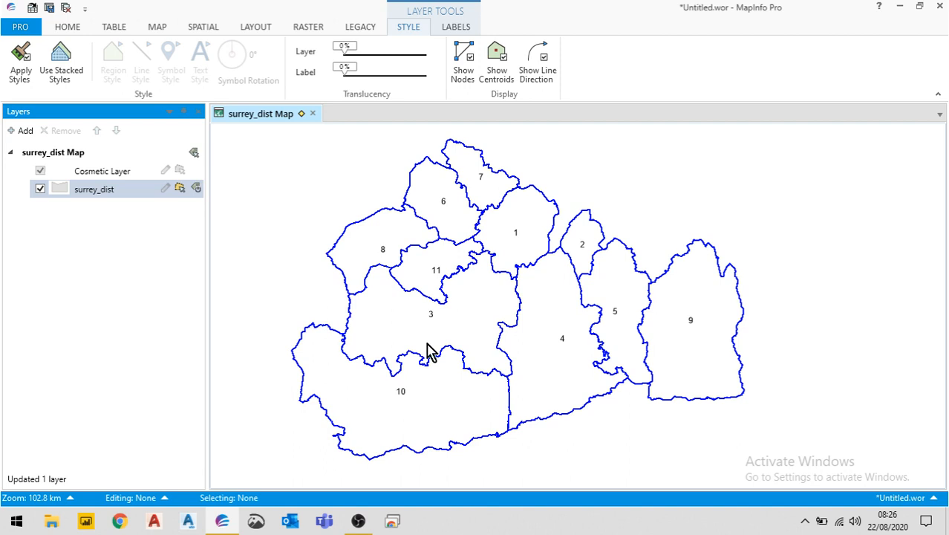
mouse_move(505, 226)
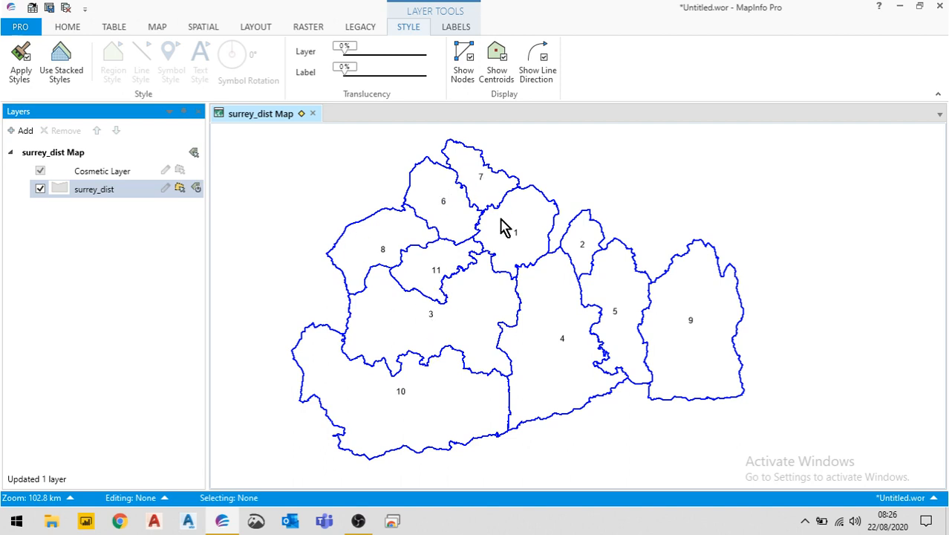
mouse_move(531, 240)
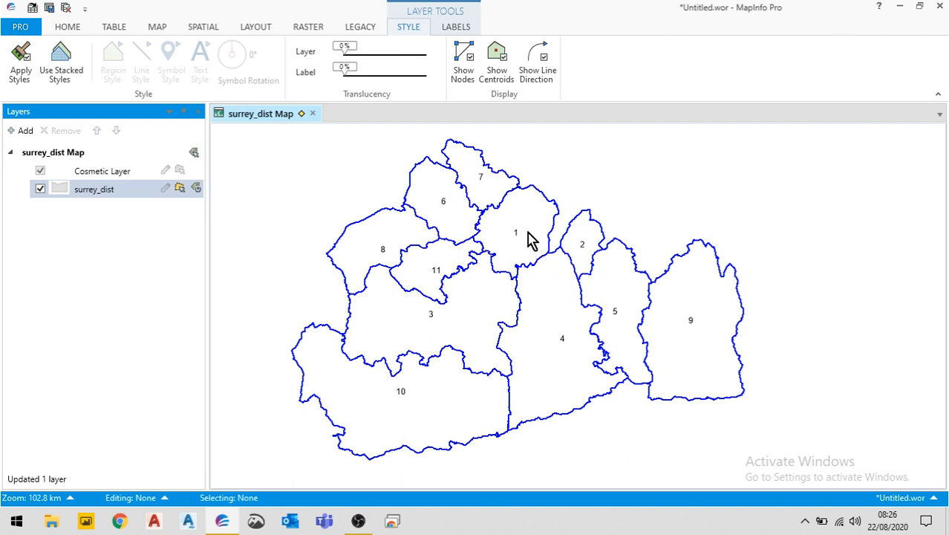
mouse_move(523, 237)
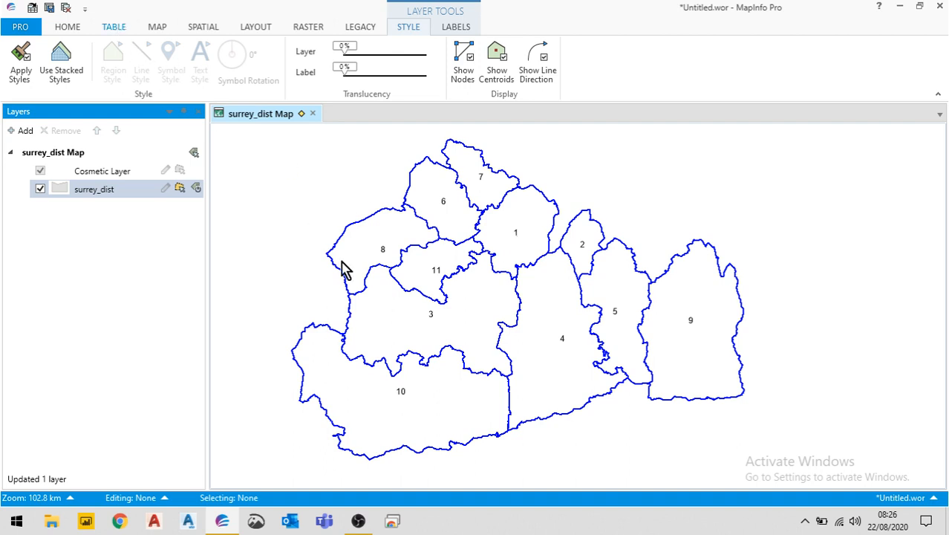
- Open a New Browser of surrey_dist listing all 11 districts, then switch between browser and map
click(114, 27)
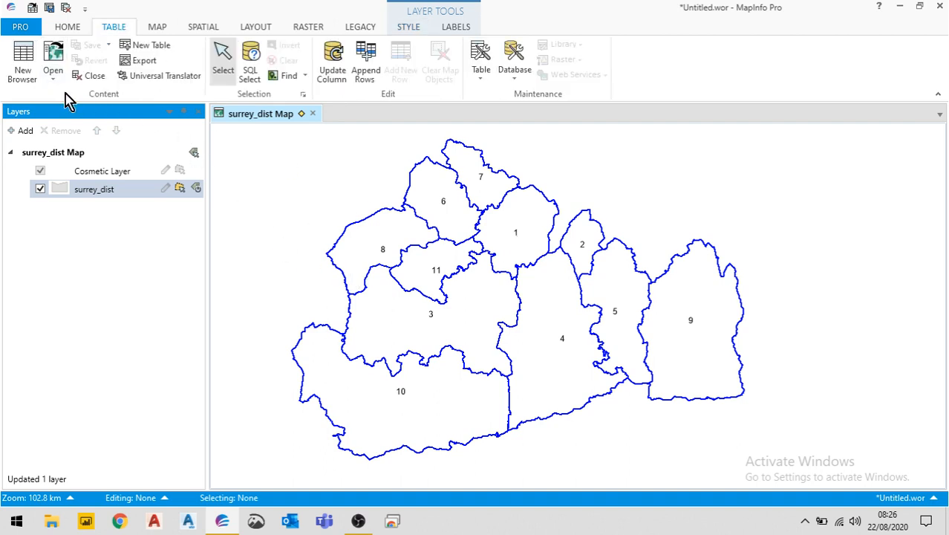
mouse_move(52, 59)
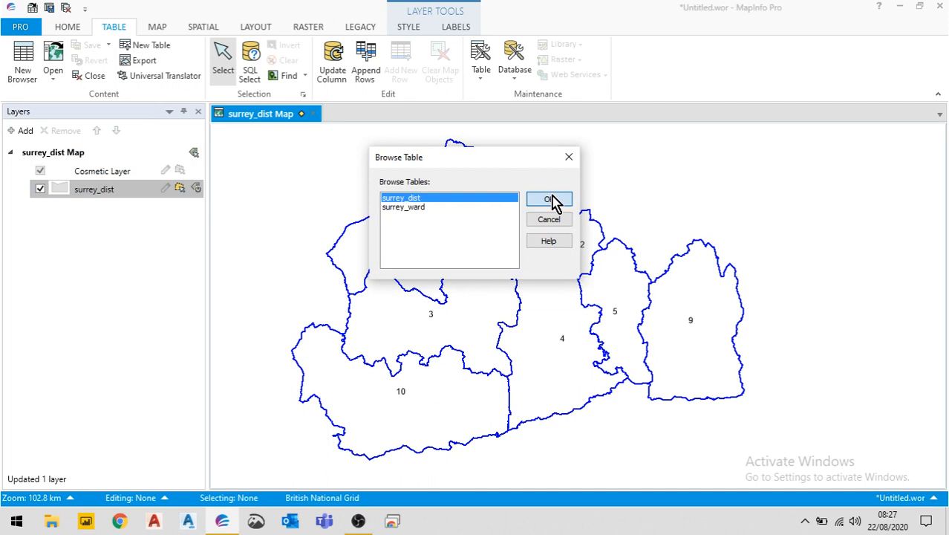
click(549, 199)
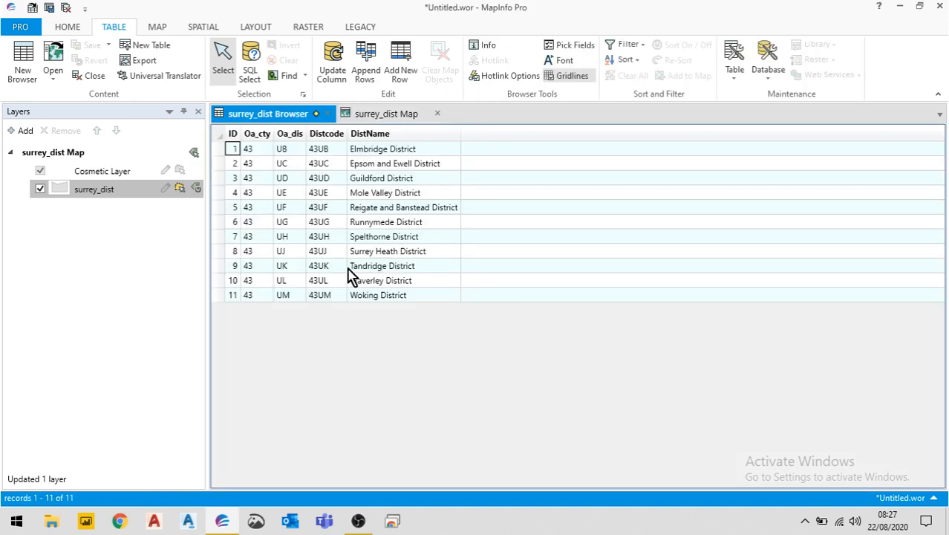
mouse_move(245, 329)
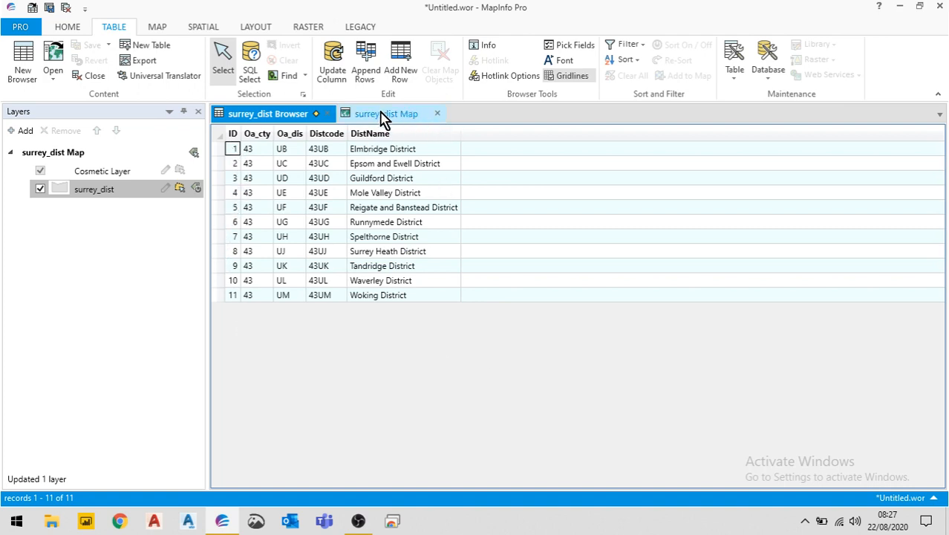
click(383, 113)
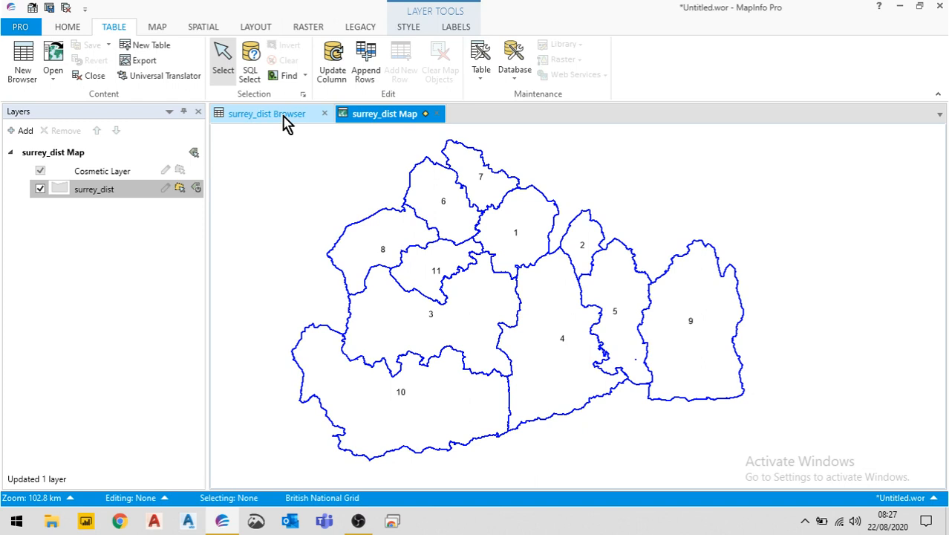
click(267, 113)
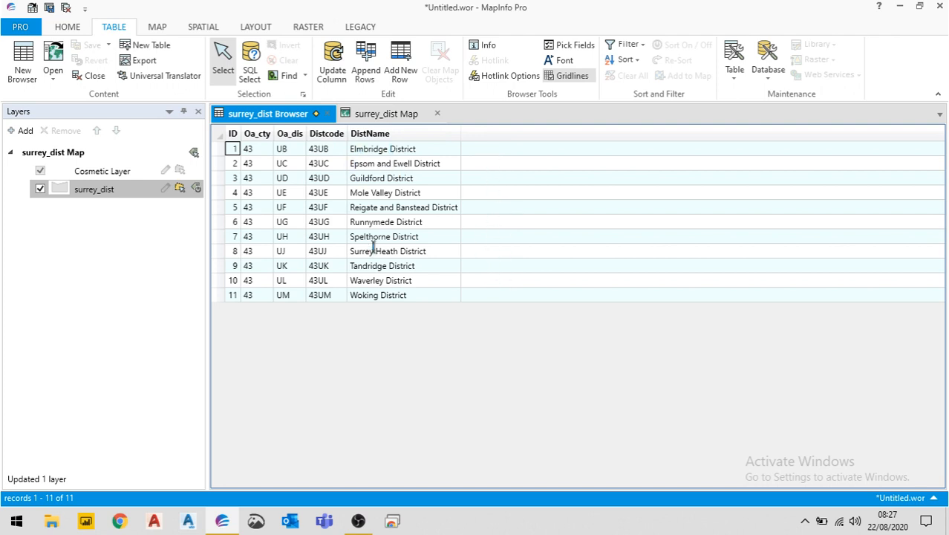
click(386, 112)
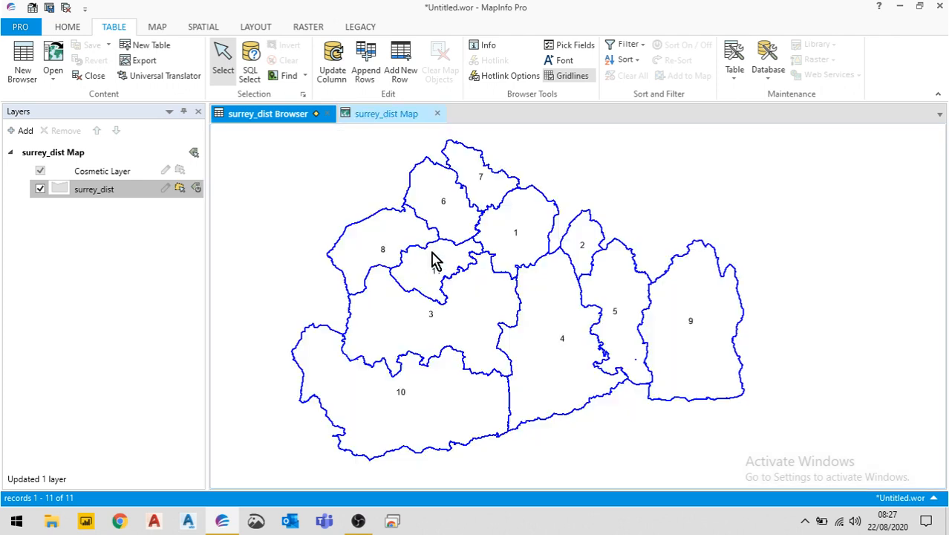
click(386, 113)
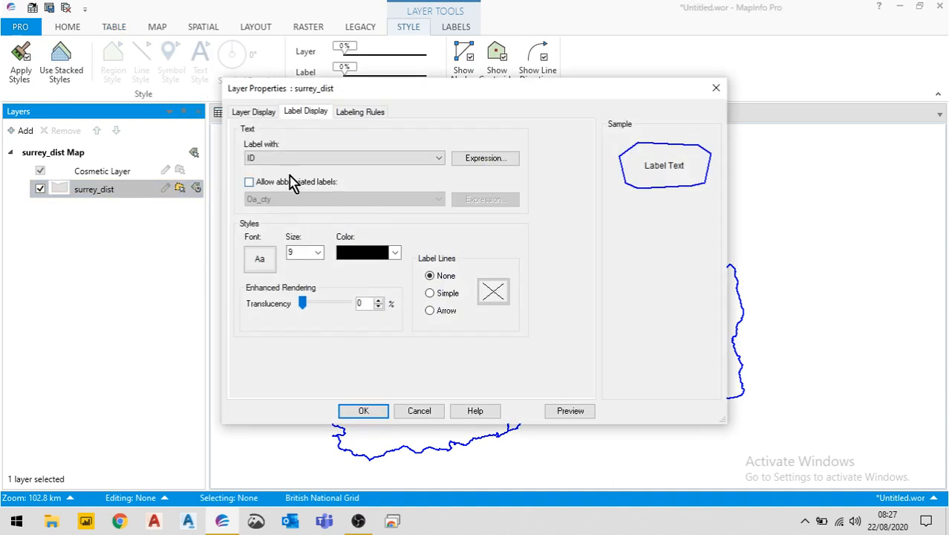
- Set the surrey_dist label expression to Area(obj, "sq km") and apply it to the map
click(437, 157)
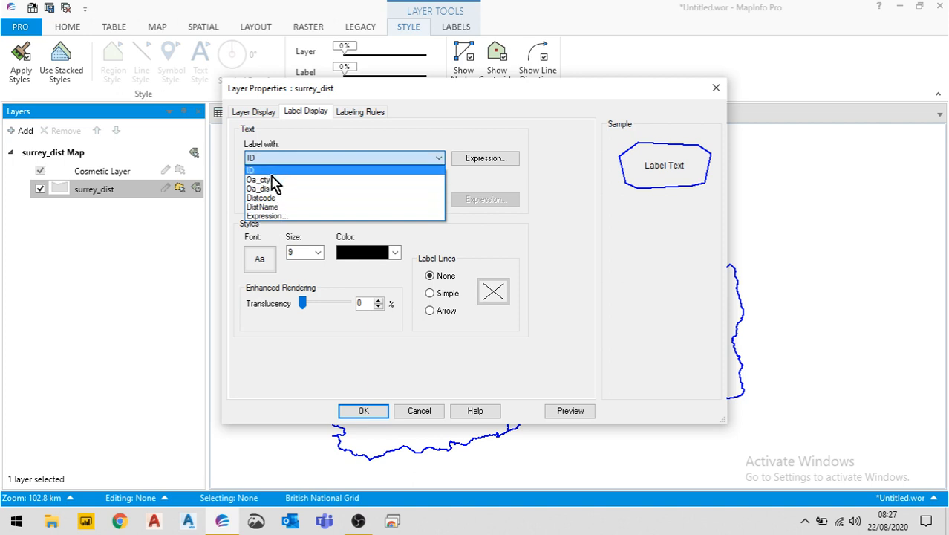
mouse_move(274, 216)
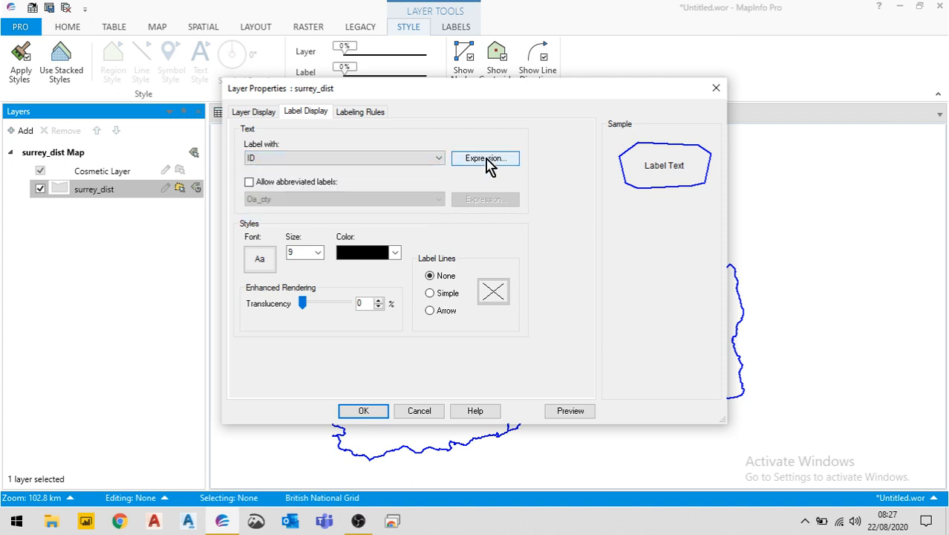
click(485, 158)
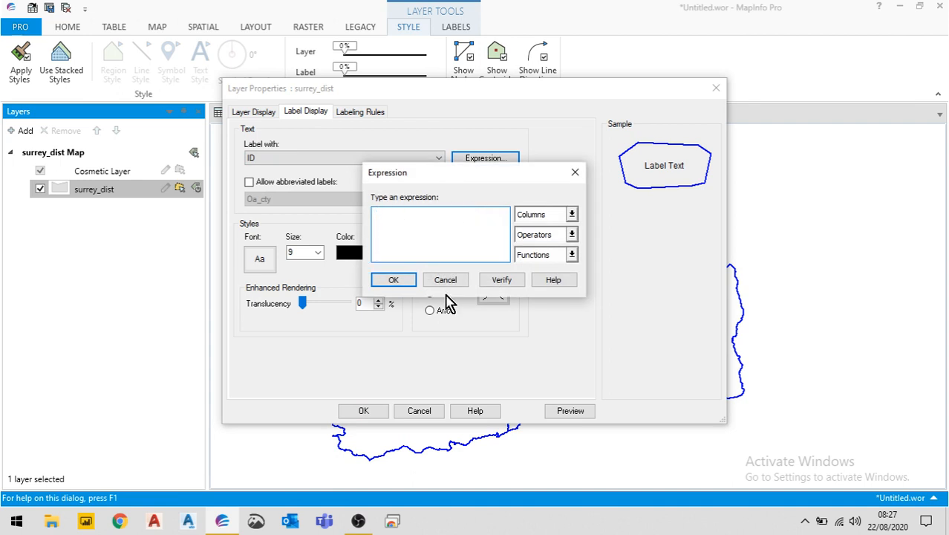
click(572, 254)
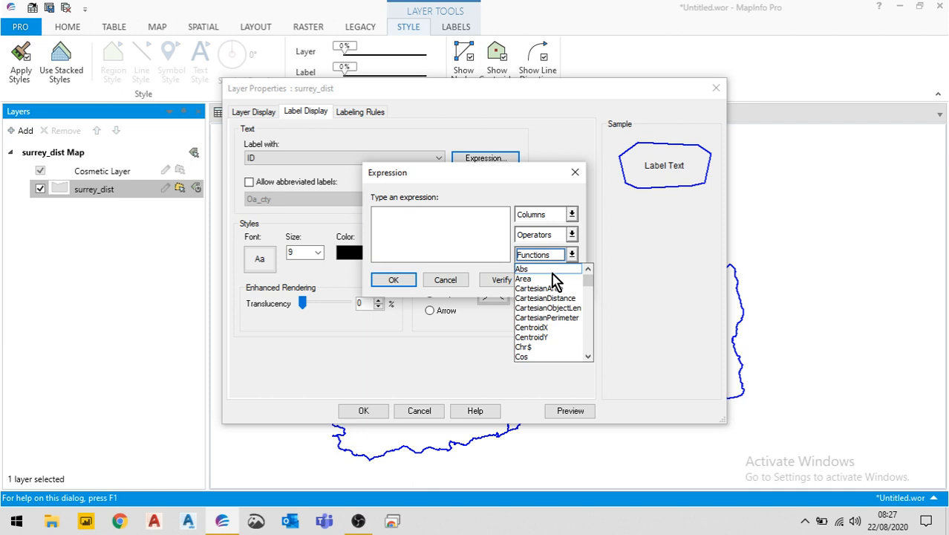
double_click(524, 279)
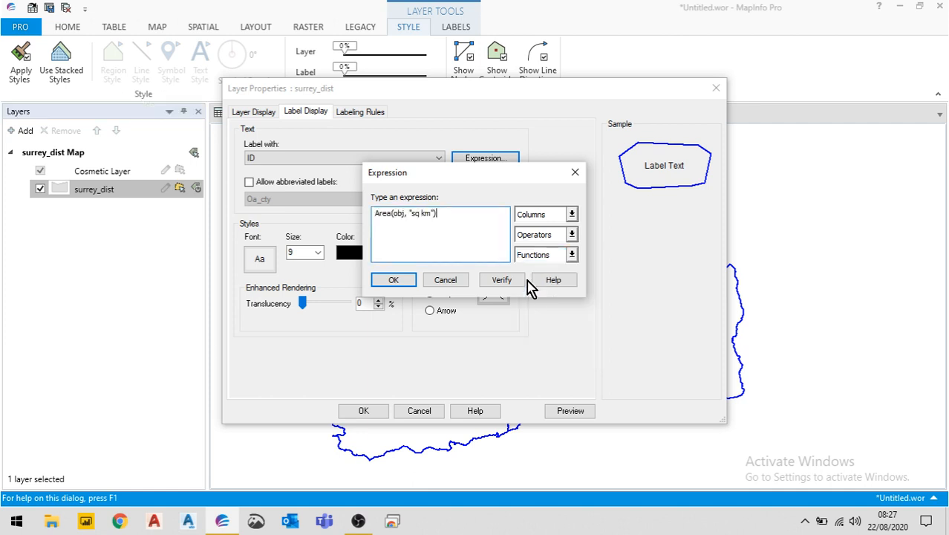
click(394, 279)
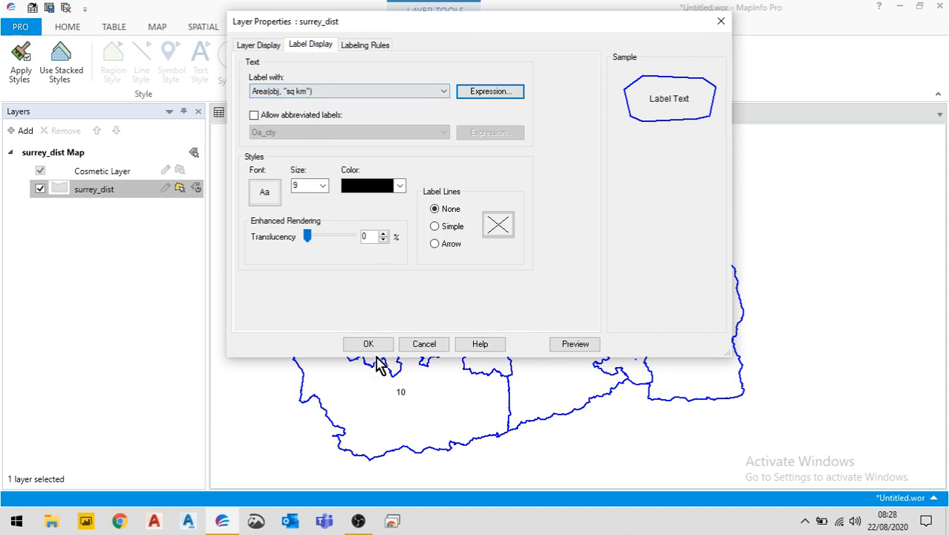
click(368, 344)
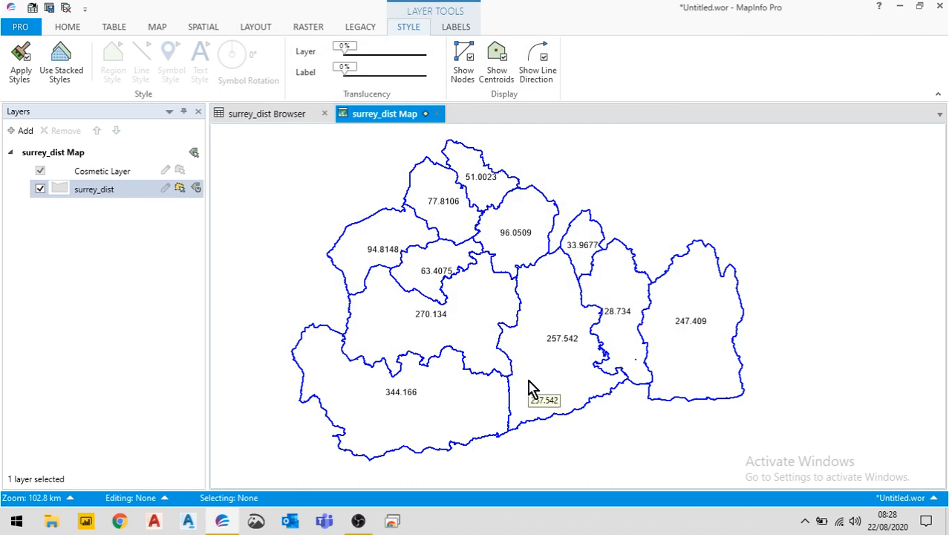
mouse_move(109, 204)
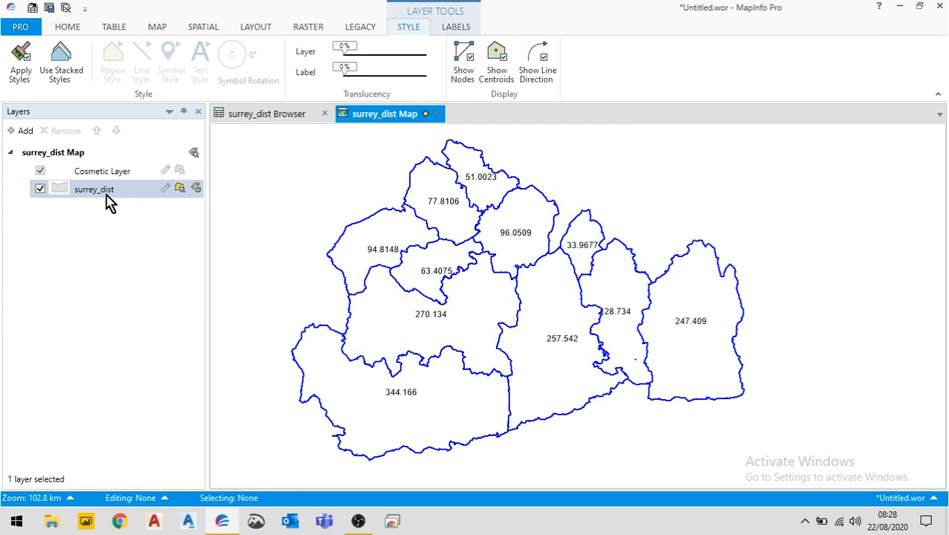
- Open Layer Properties for surrey_dist to edit its area label expression again
double_click(93, 188)
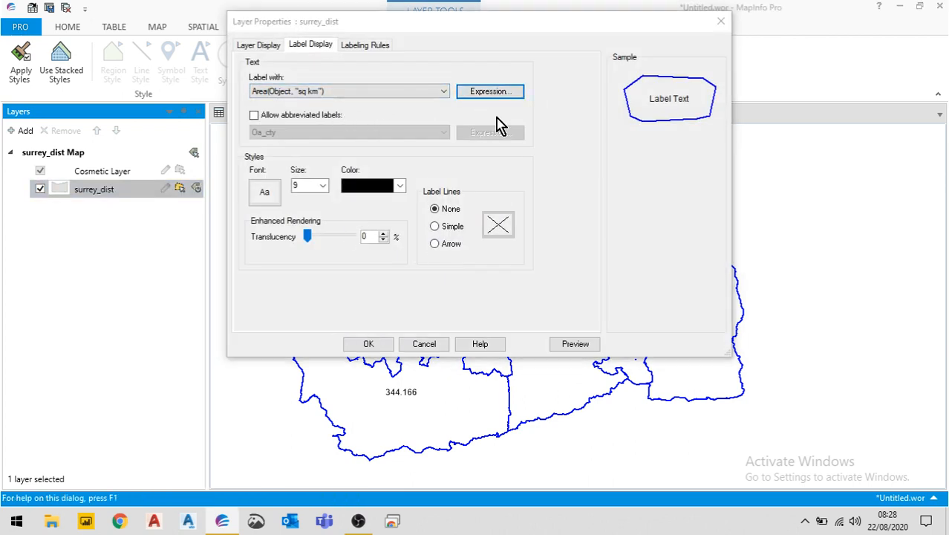
- Append & " sq km" to the Area label expression, verify it, and apply it
click(489, 91)
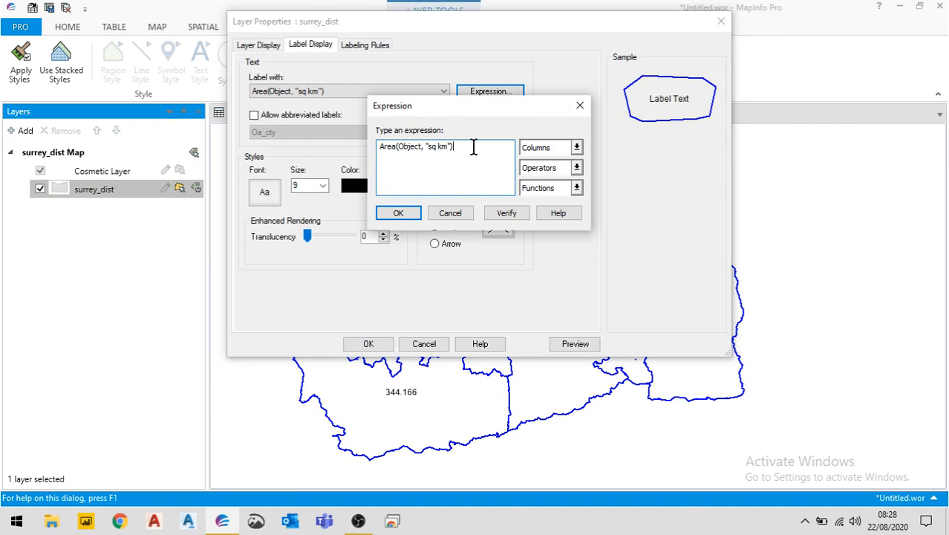
text(& ")
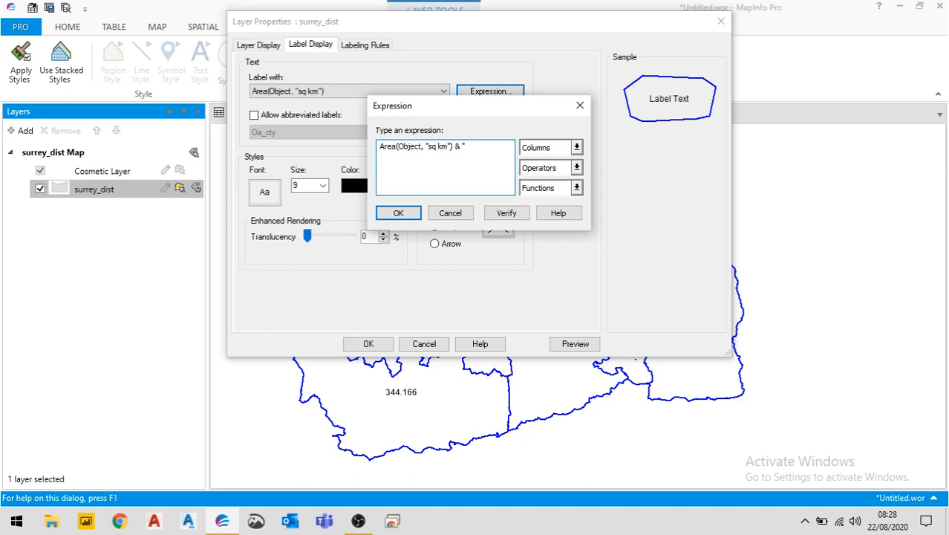
text(sq)
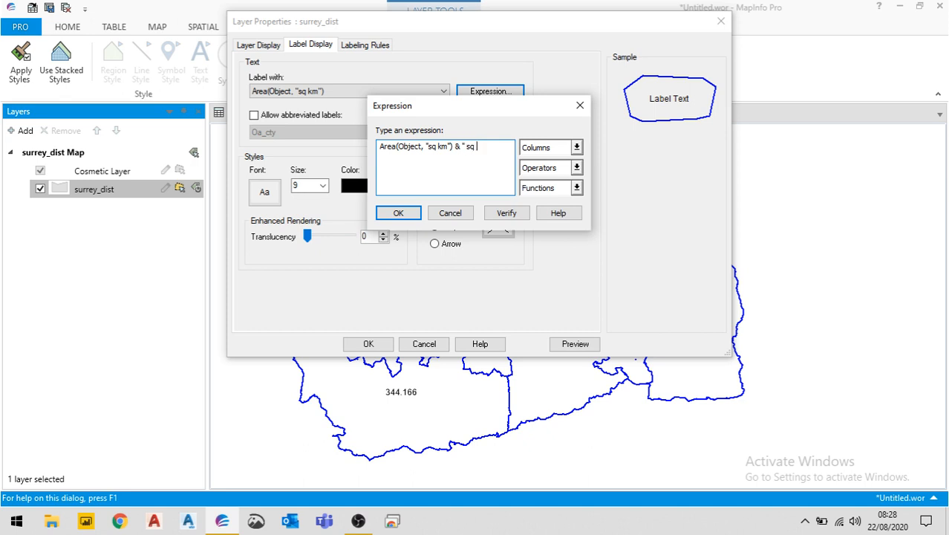
text(km")
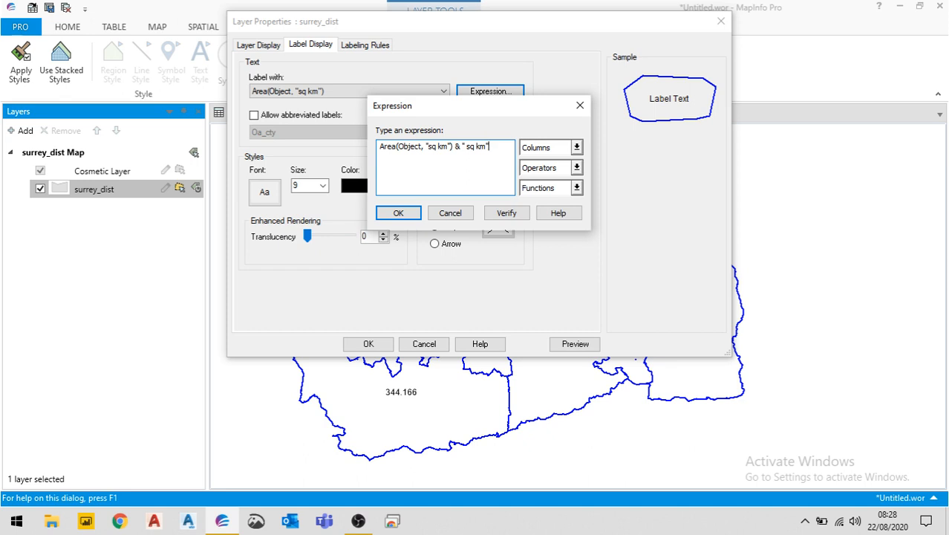
click(505, 213)
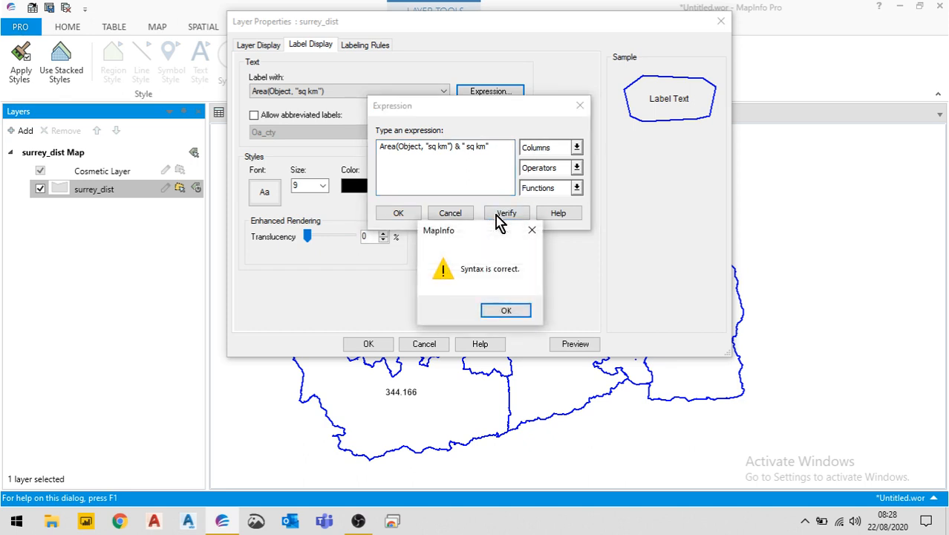
click(506, 310)
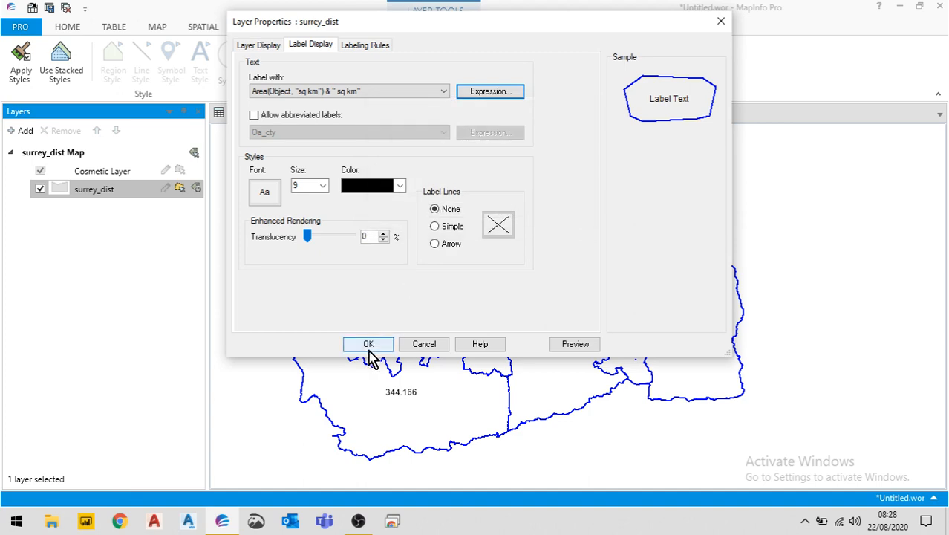
click(368, 343)
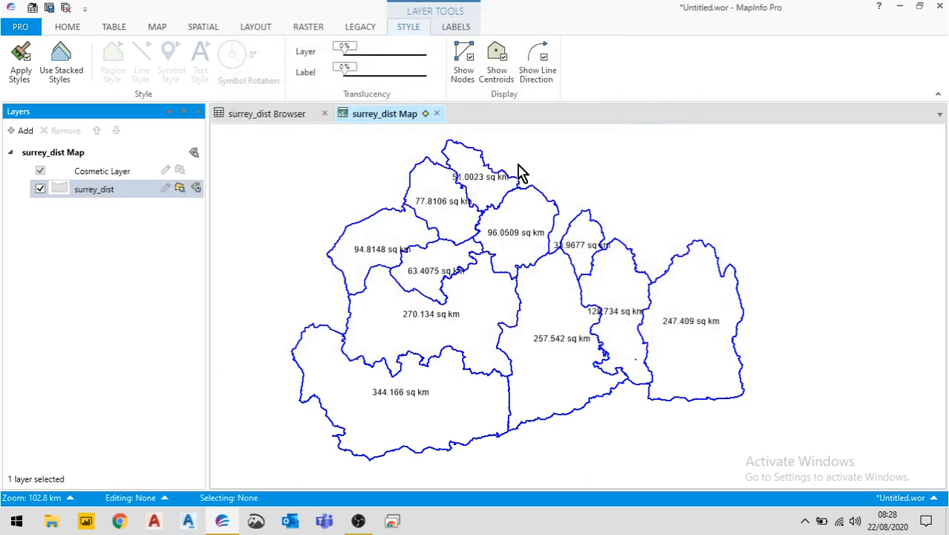